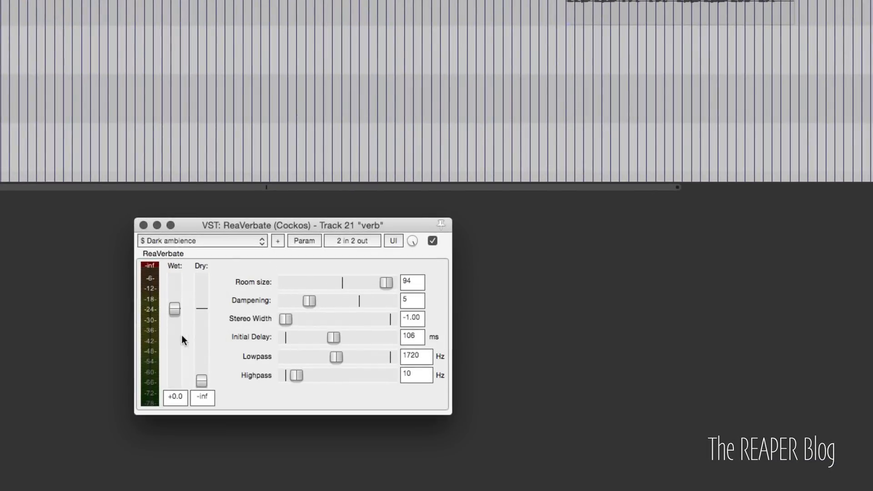
pyautogui.moveTo(262, 269)
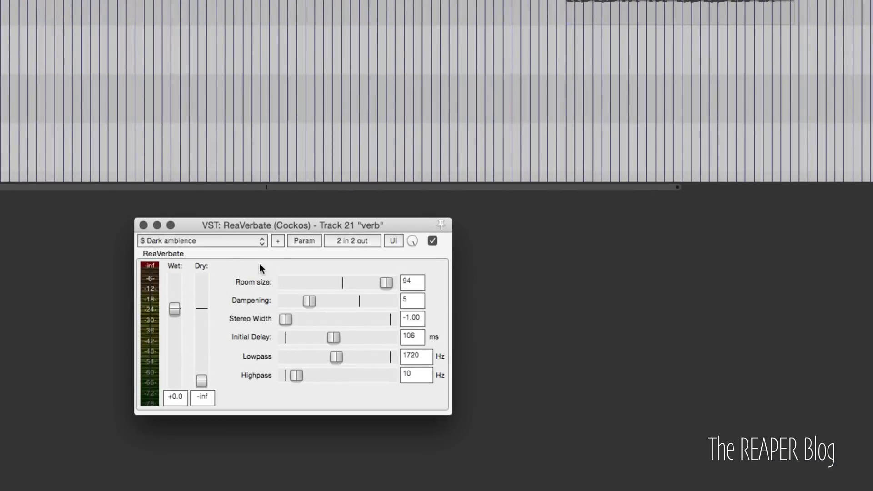
pyautogui.moveTo(210, 271)
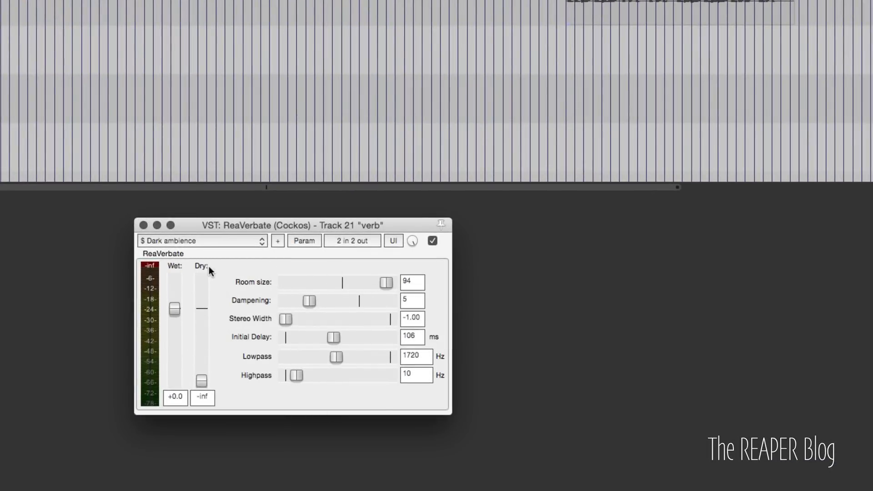
pyautogui.moveTo(311, 281)
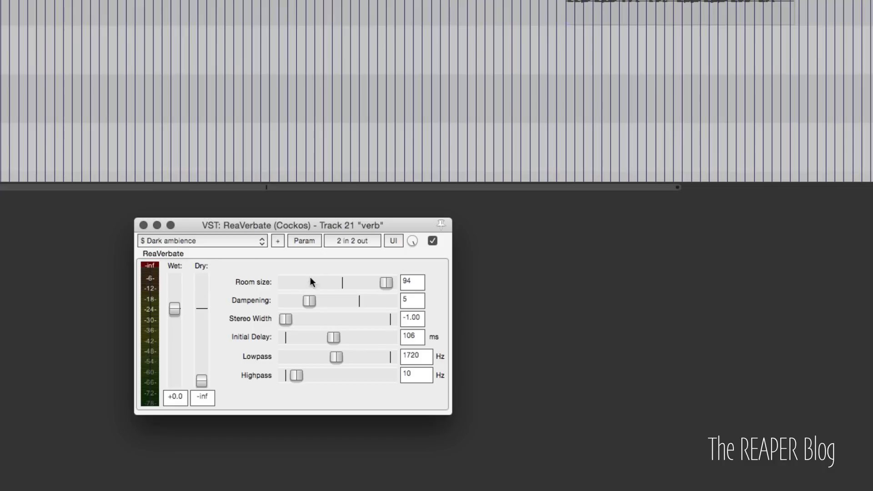
pyautogui.moveTo(199, 379)
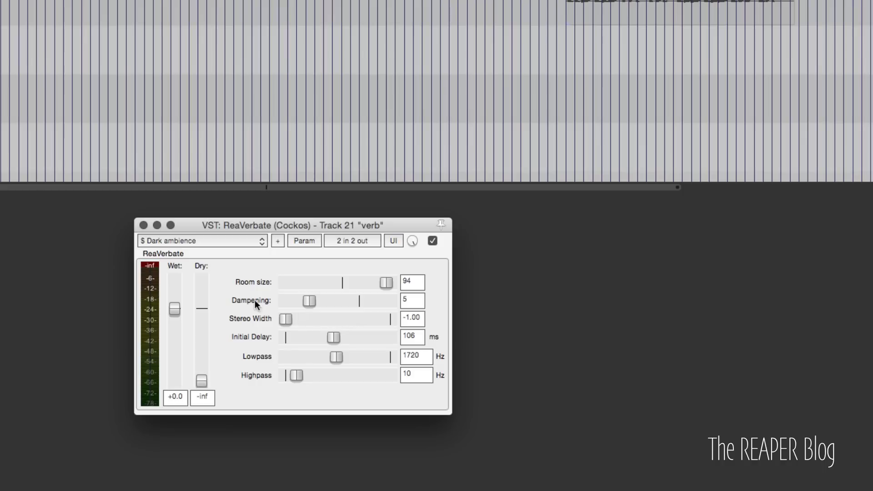
pyautogui.moveTo(325, 288)
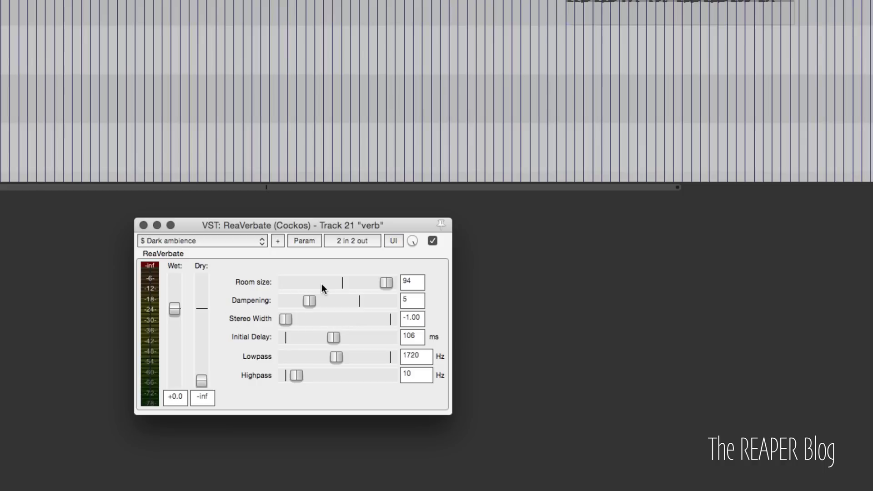
pyautogui.moveTo(393, 307)
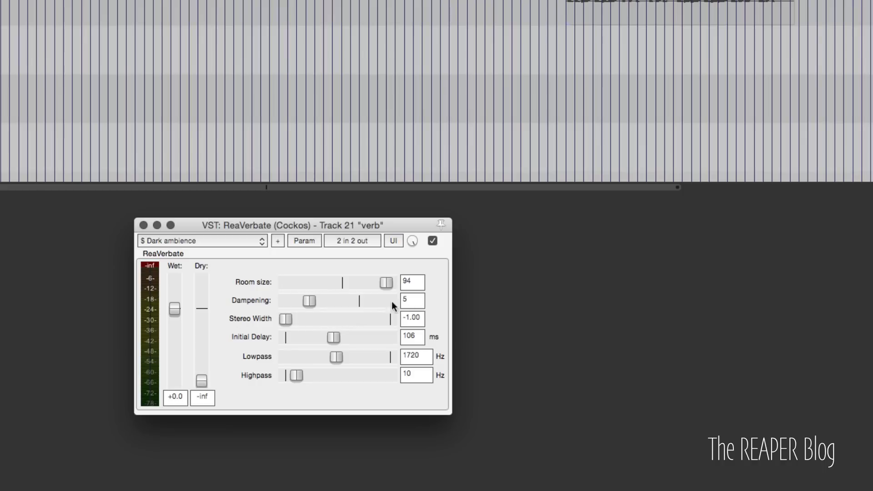
pyautogui.moveTo(342, 306)
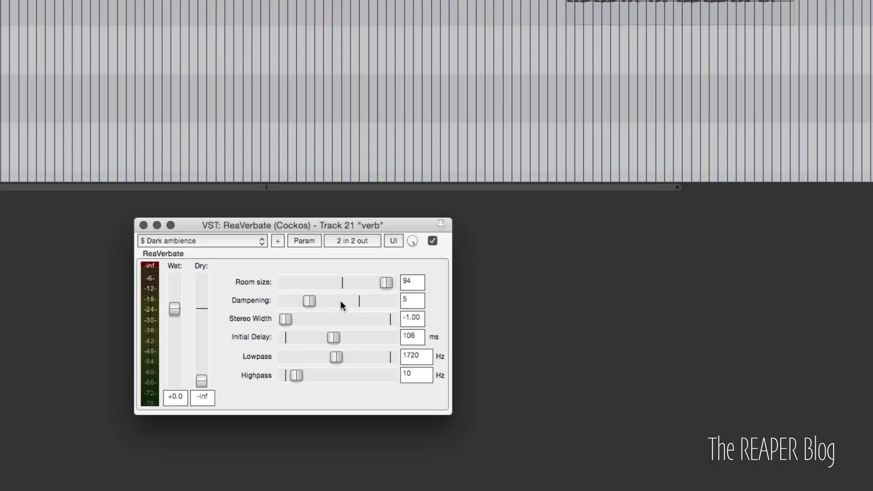
# Sweep ReaVerbate Dampening to 0, then 100, then 62, and settle around 6
pyautogui.moveTo(309, 301); pyautogui.dragTo(285, 300)
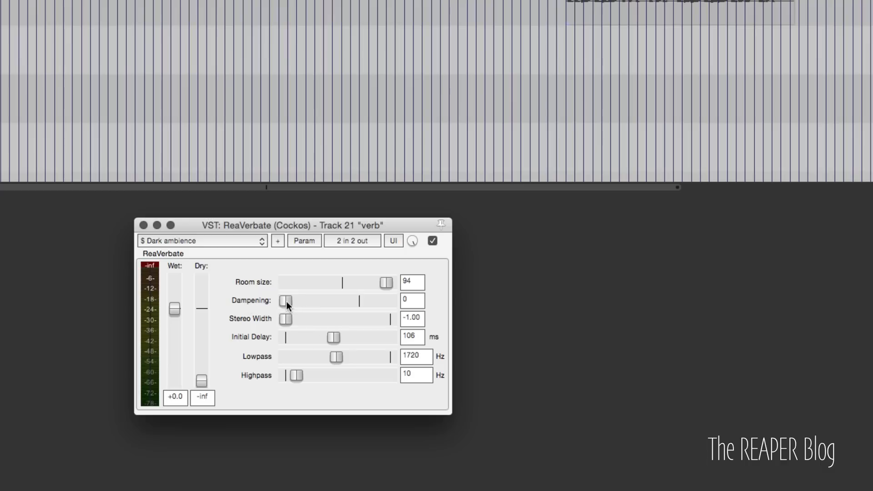
pyautogui.moveTo(286, 300); pyautogui.dragTo(388, 300)
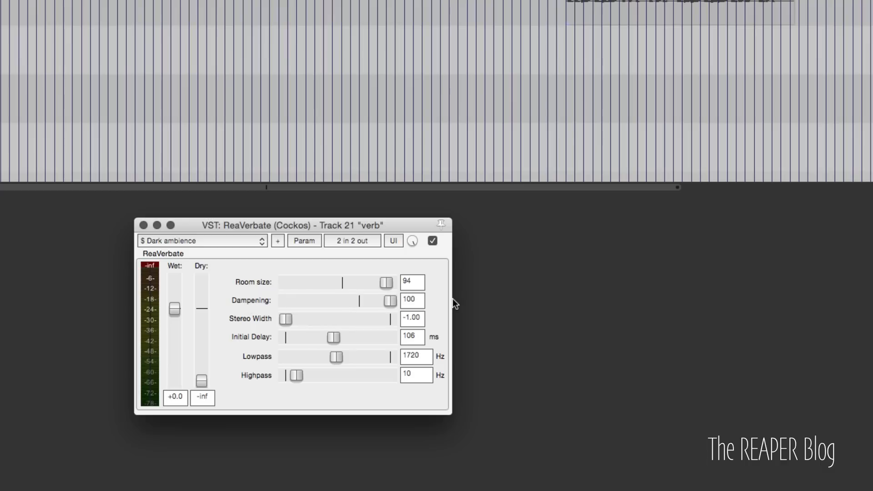
pyautogui.moveTo(389, 300); pyautogui.dragTo(368, 301)
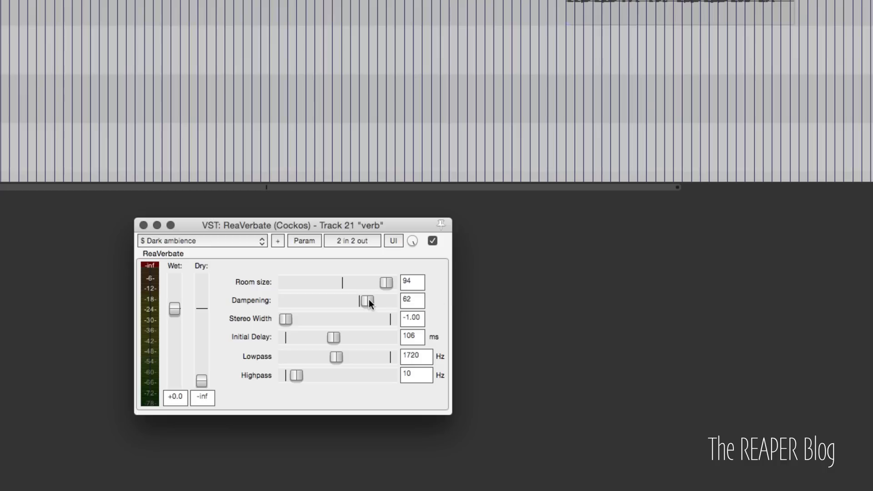
pyautogui.moveTo(370, 300); pyautogui.dragTo(309, 300)
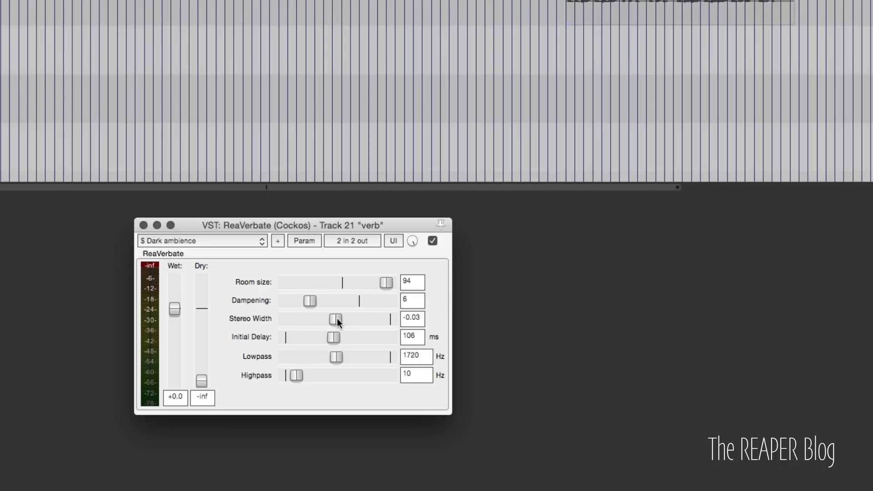
# Swing Stereo Width to 1.00 and -1.00, set Lowpass to 3684 Hz, and nudge Highpass
pyautogui.moveTo(335, 320); pyautogui.dragTo(390, 319)
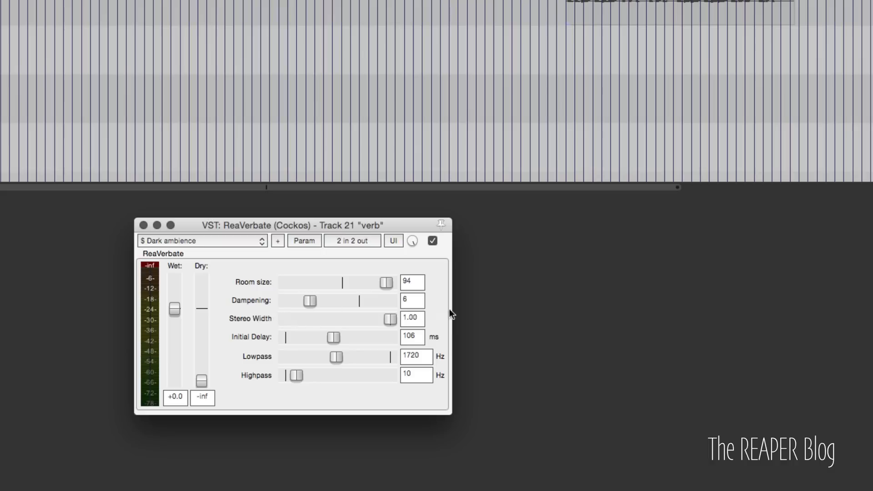
pyautogui.moveTo(427, 328)
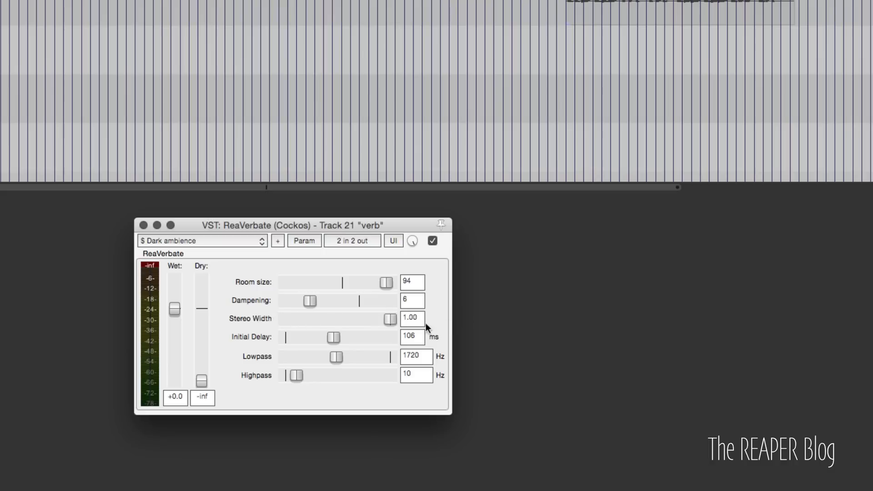
pyautogui.moveTo(419, 330)
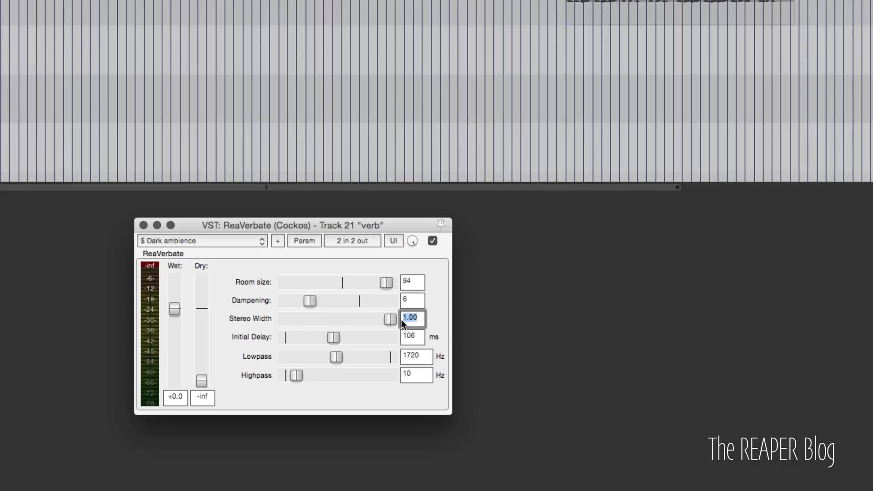
pyautogui.moveTo(386, 318); pyautogui.dragTo(286, 318)
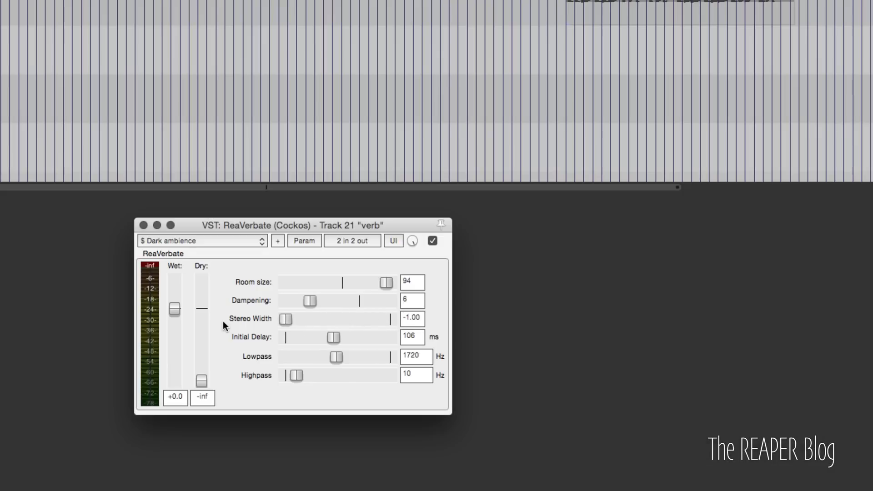
pyautogui.moveTo(268, 323)
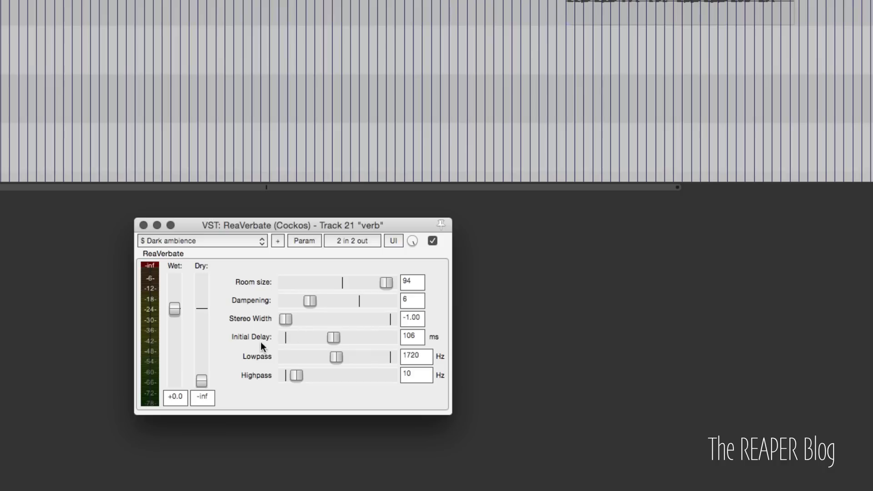
pyautogui.moveTo(315, 344)
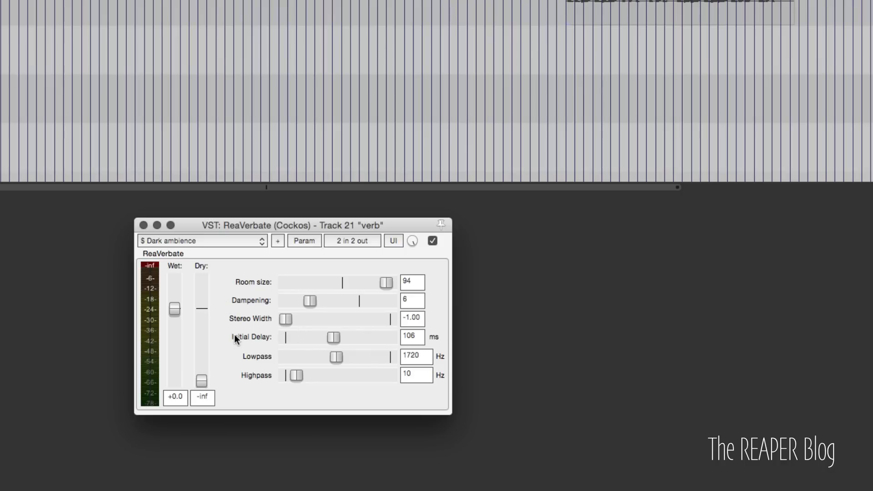
pyautogui.moveTo(351, 345)
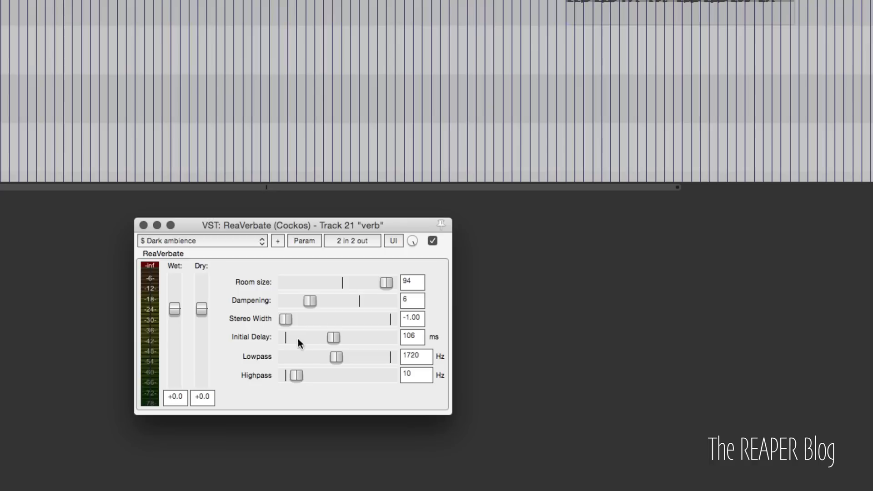
pyautogui.moveTo(461, 404)
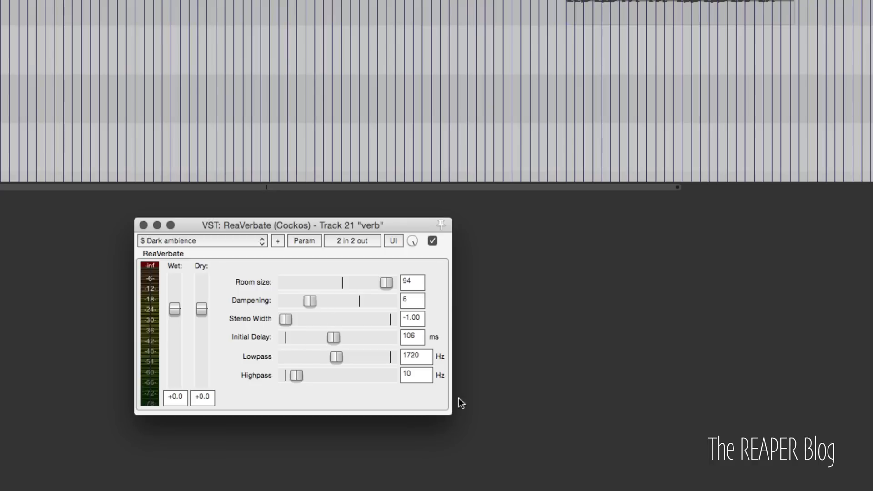
pyautogui.moveTo(201, 310); pyautogui.dragTo(201, 382)
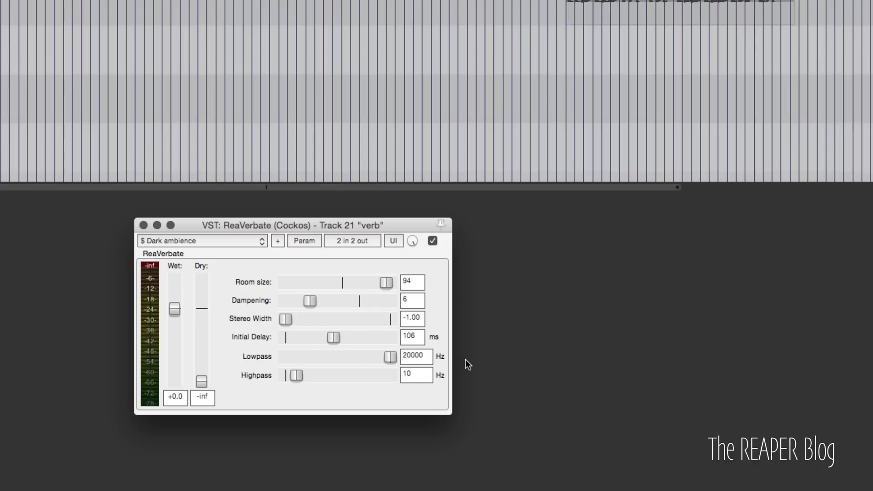
pyautogui.moveTo(386, 356); pyautogui.dragTo(348, 358)
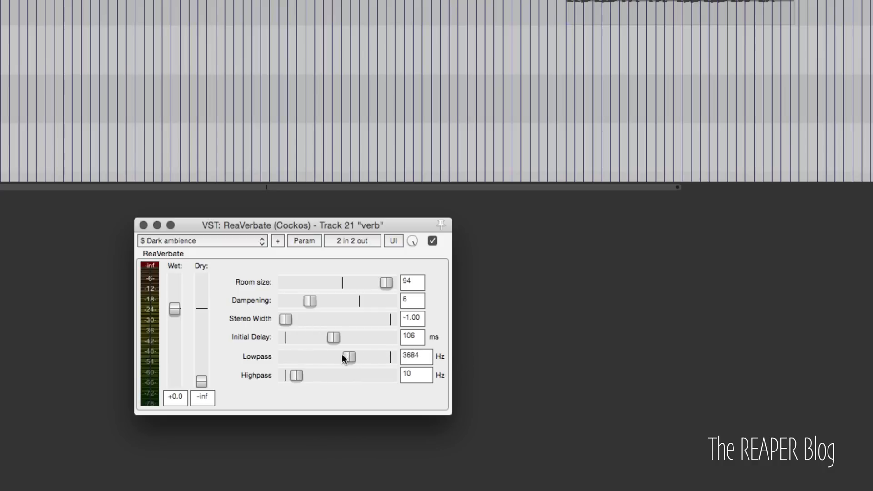
pyautogui.moveTo(293, 375); pyautogui.dragTo(301, 375)
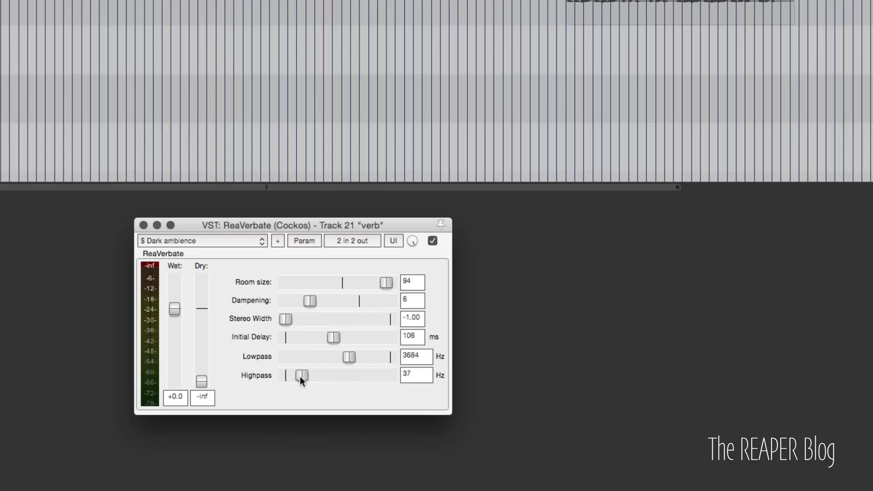
pyautogui.moveTo(300, 375); pyautogui.dragTo(286, 375)
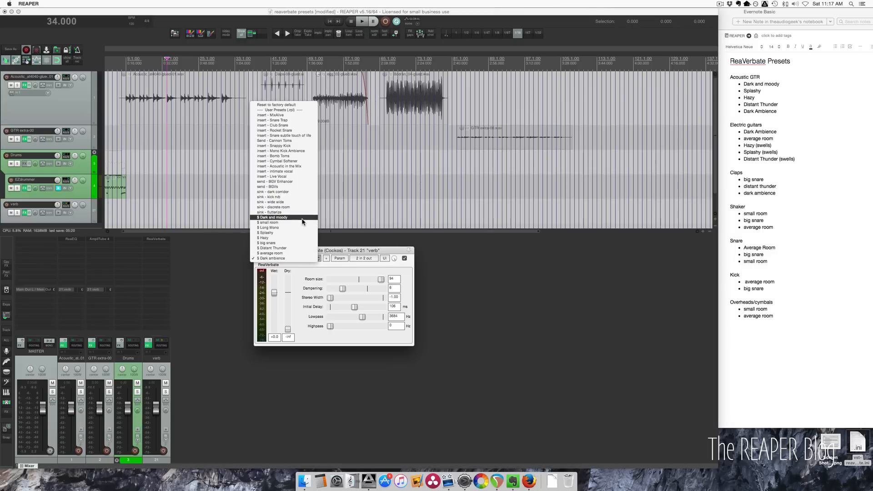
# Load the '$ Dark and moody' ReaVerbate preset and play the song
pyautogui.click(272, 217)
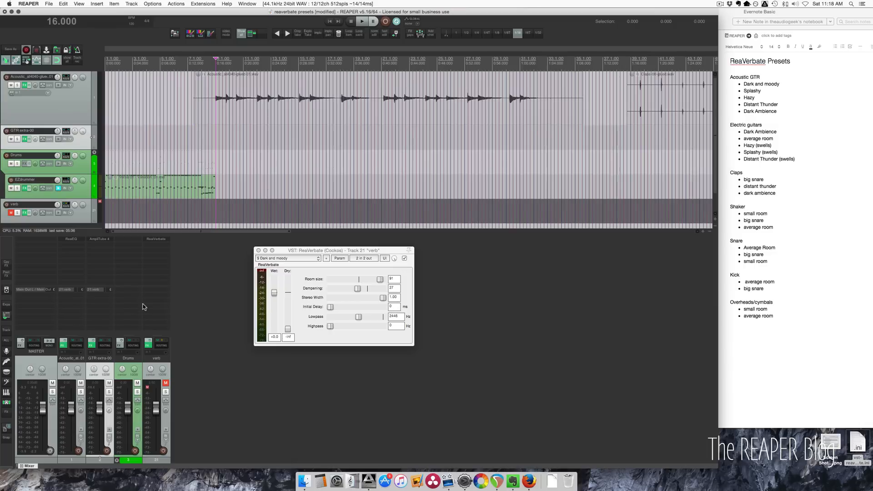
pyautogui.click(360, 22)
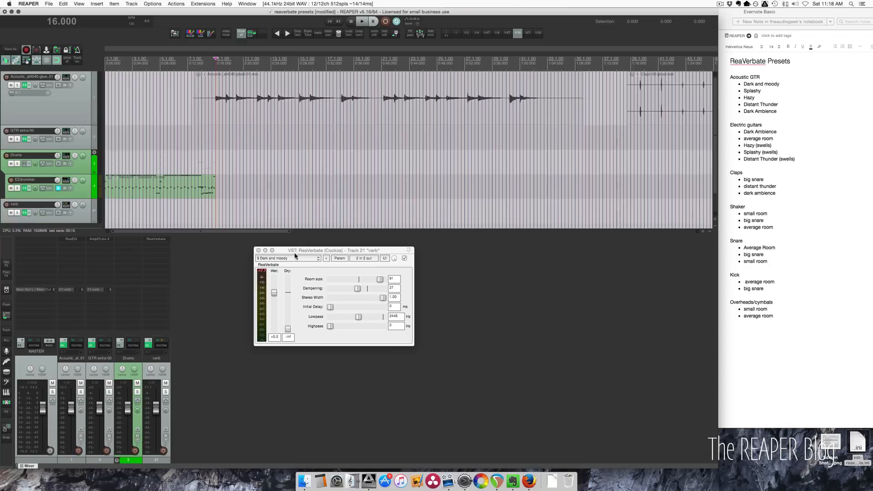
# Audition the Splashy and Hazy ReaVerbate presets with playback
pyautogui.click(287, 258)
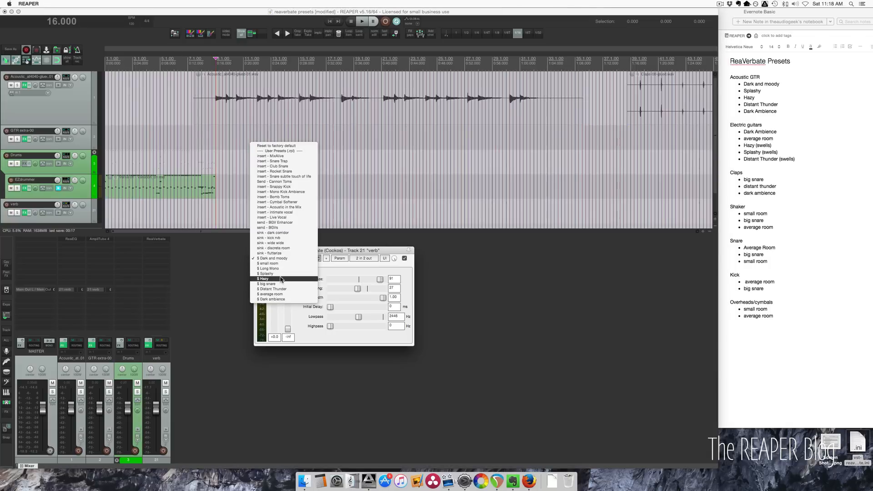
pyautogui.click(265, 274)
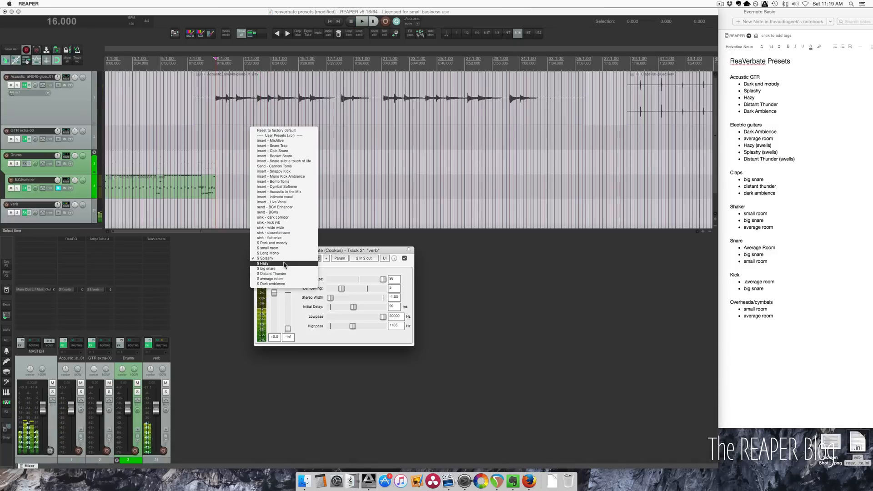
pyautogui.click(263, 263)
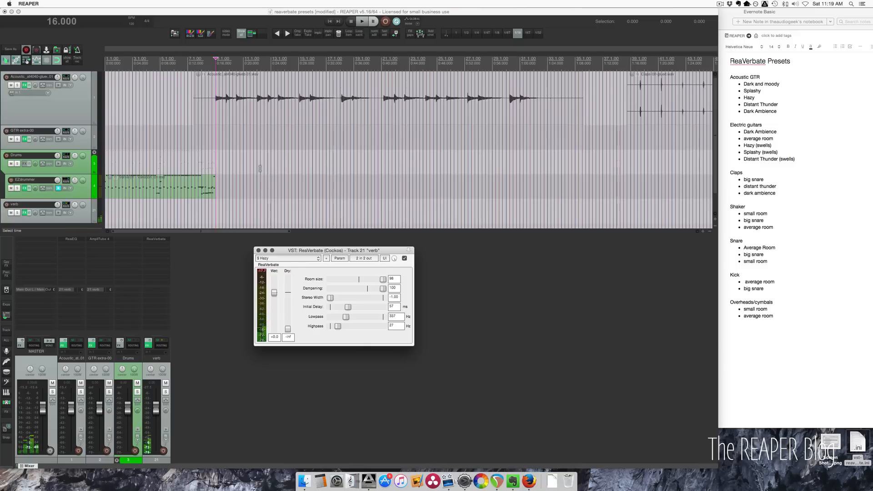
pyautogui.click(360, 21)
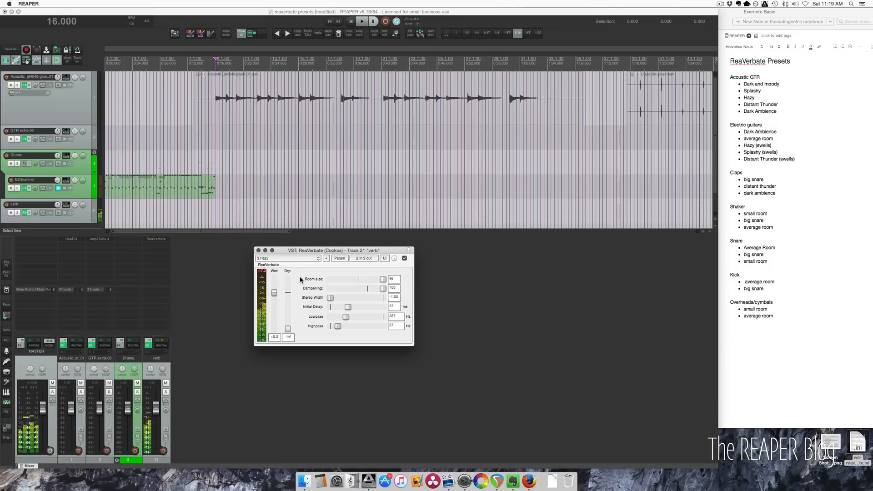
# Play with the Distant Thunder preset, then switch to Dark ambience
pyautogui.click(287, 257)
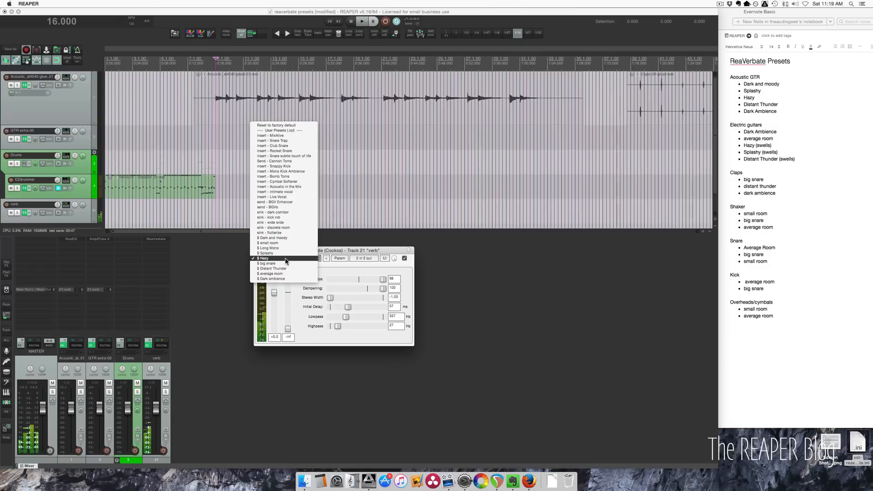
pyautogui.moveTo(273, 268)
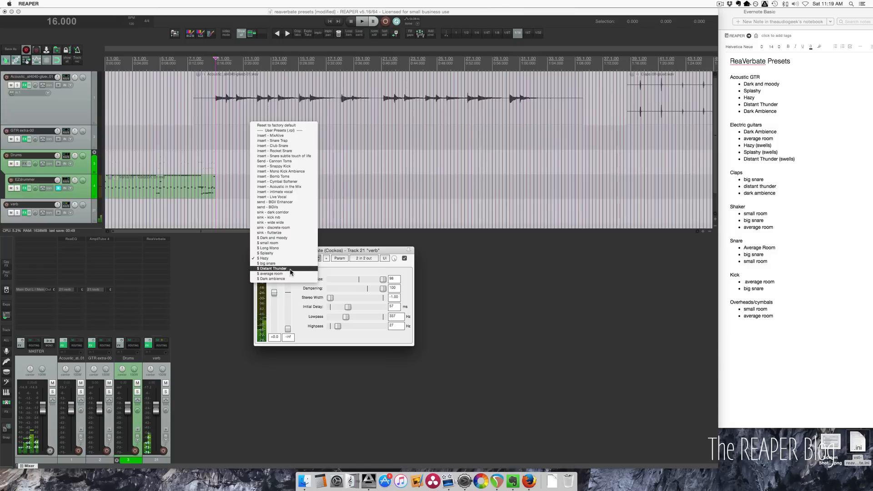
pyautogui.click(272, 269)
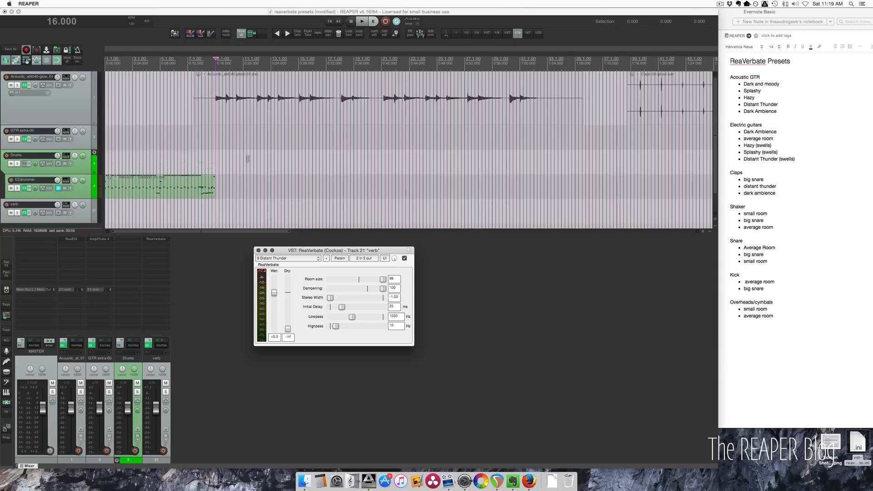
pyautogui.click(361, 21)
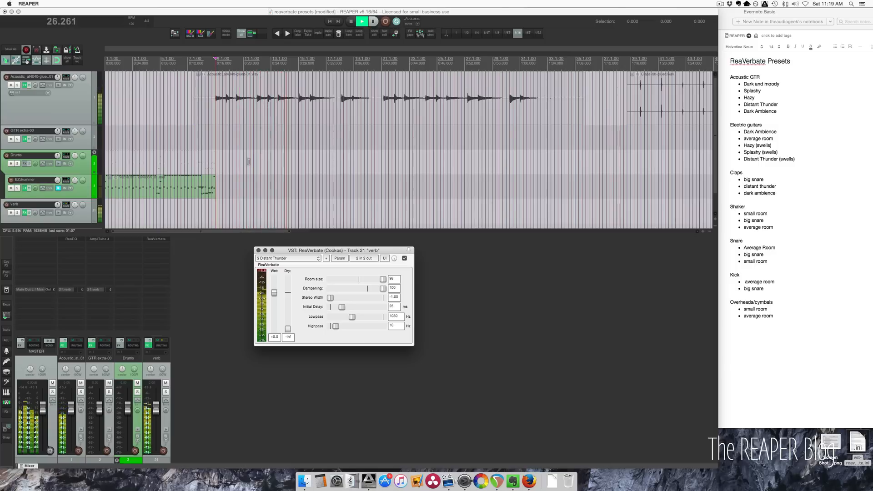
pyautogui.click(287, 258)
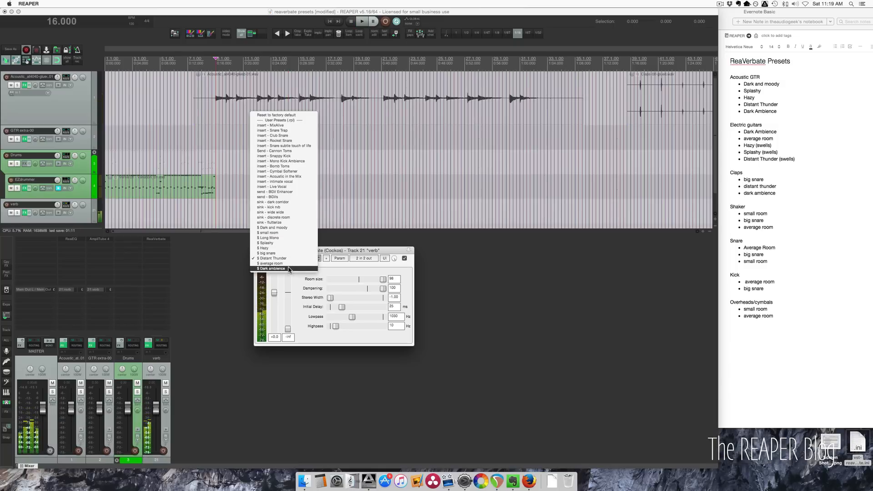
pyautogui.click(272, 268)
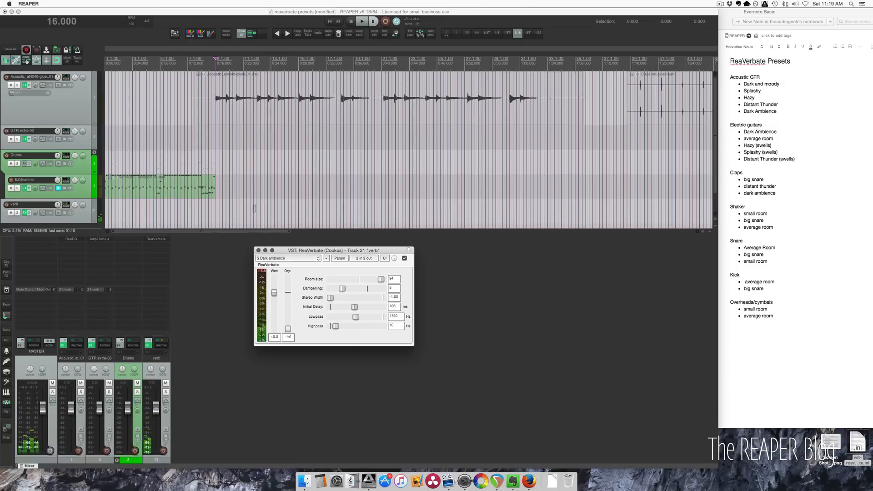
pyautogui.click(361, 21)
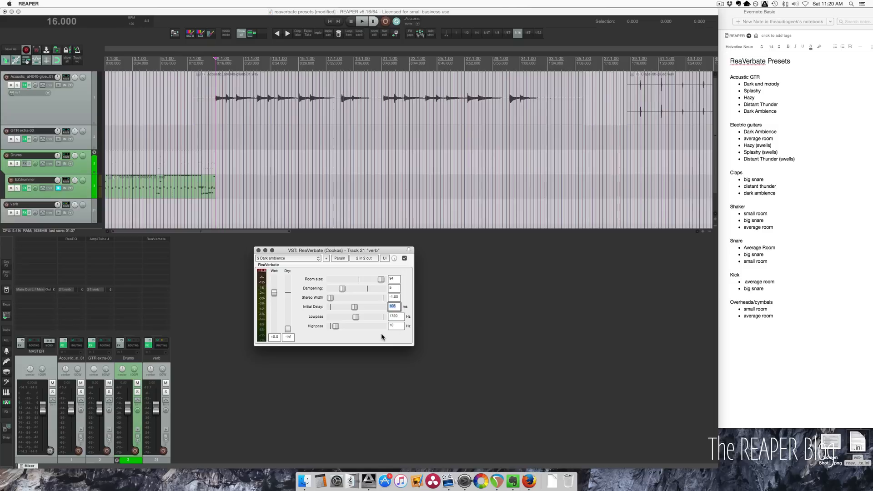
pyautogui.moveTo(408, 308)
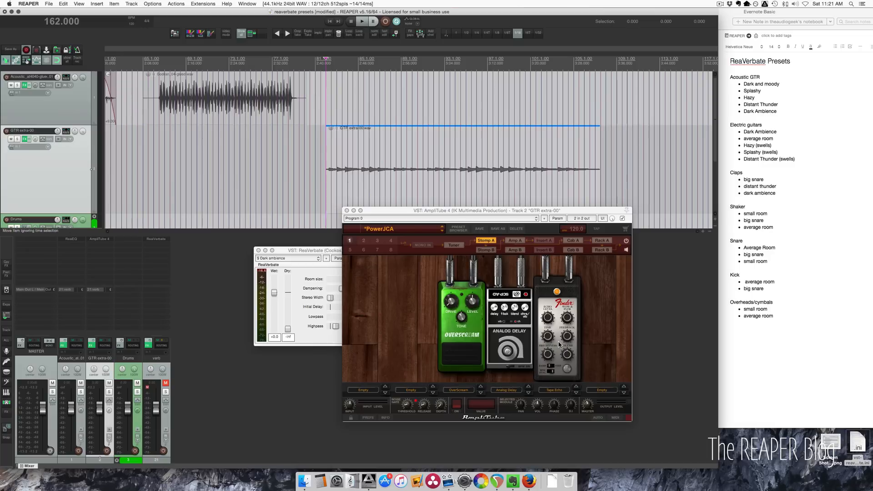
# Browse AmpliTube 4's Amp, Cab and Rack sections, ending on the Jet City 20 amp
pyautogui.click(514, 240)
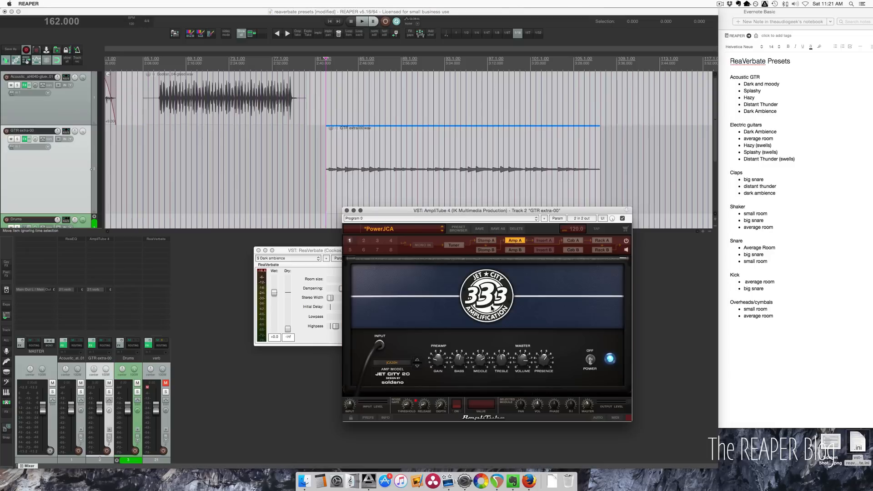
pyautogui.click(573, 240)
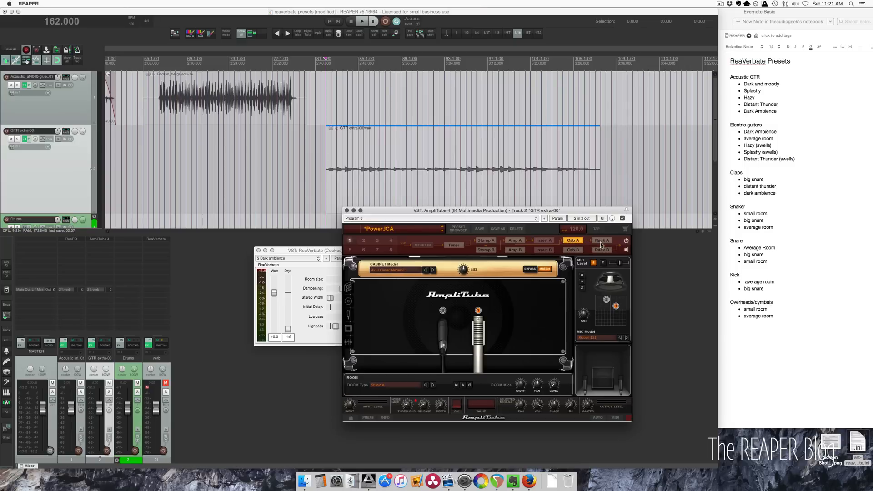
pyautogui.click(601, 241)
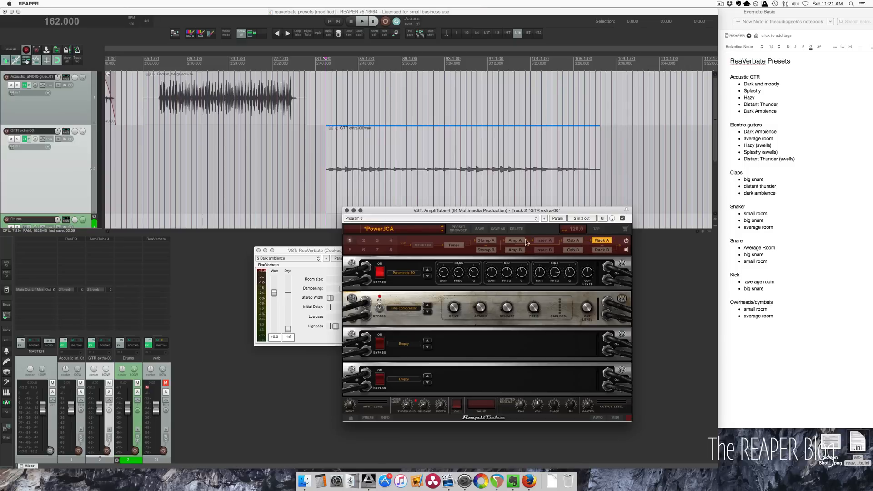
pyautogui.click(514, 240)
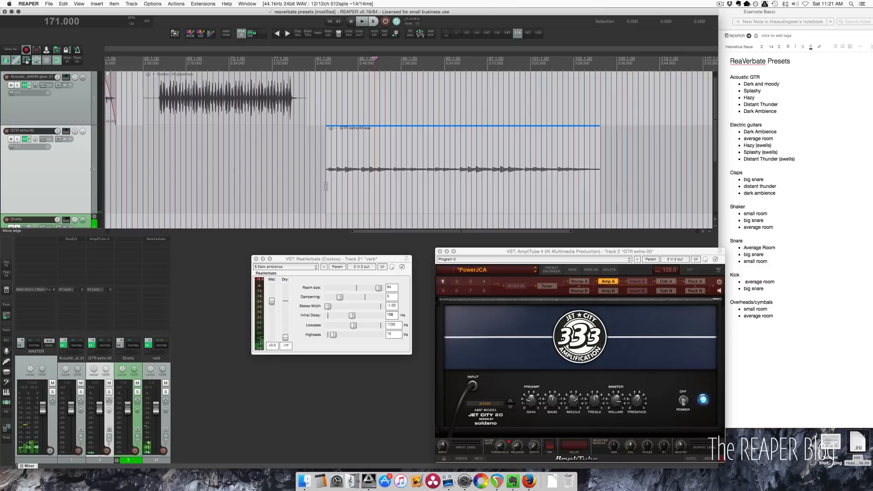
# Play the electric guitar and load the 'average room' ReaVerbate preset
pyautogui.click(385, 21)
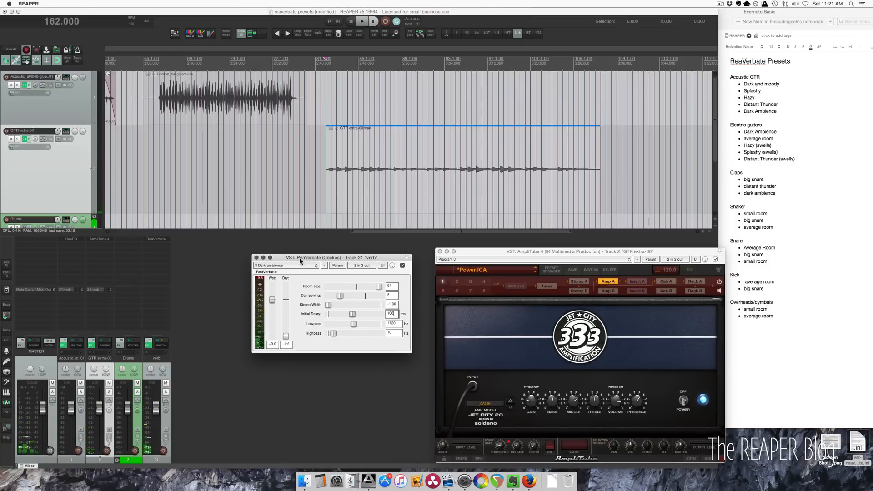
pyautogui.click(286, 265)
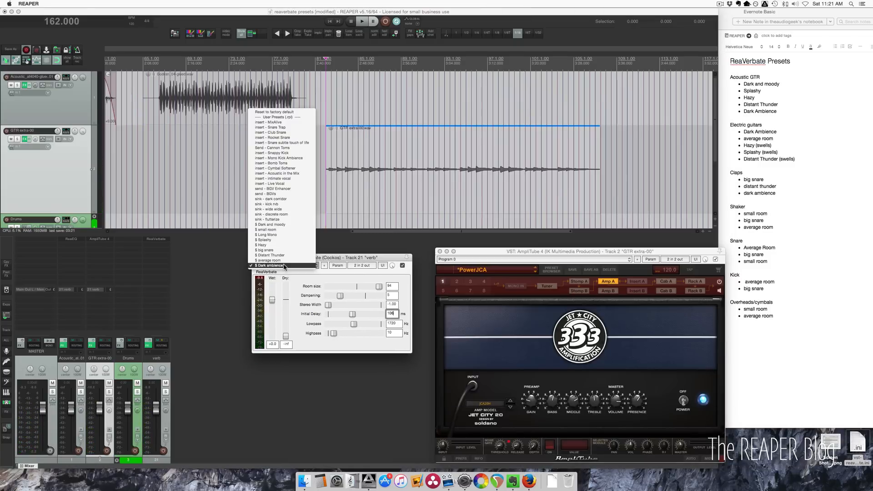
pyautogui.click(271, 265)
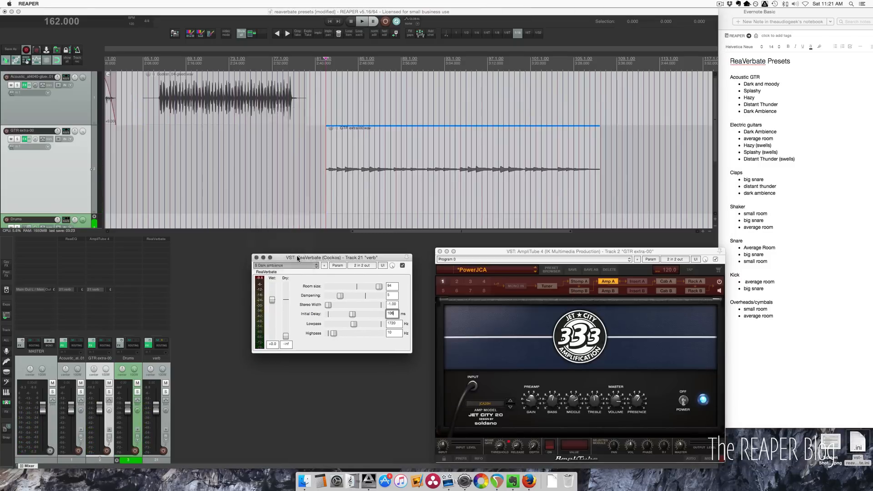
pyautogui.click(285, 265)
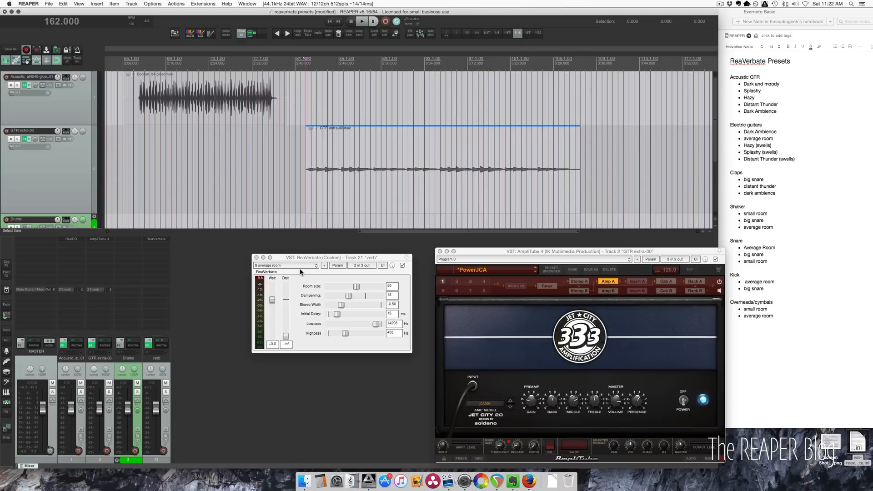
pyautogui.click(285, 265)
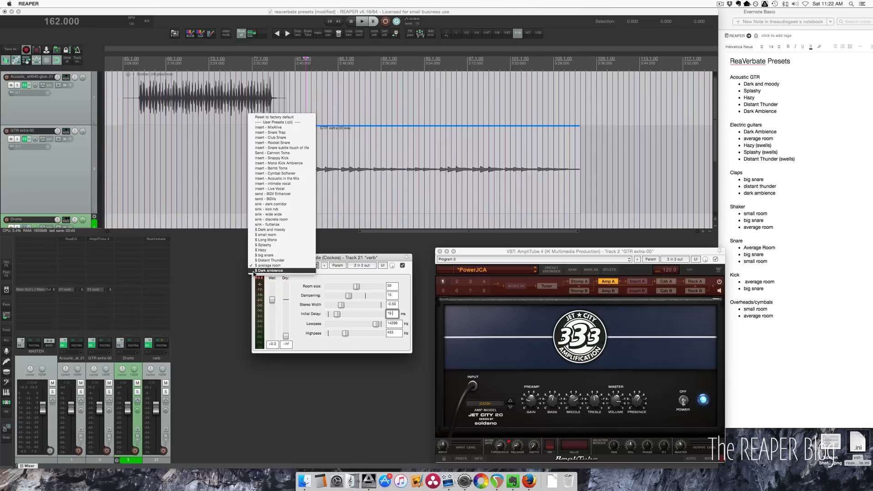
pyautogui.click(268, 265)
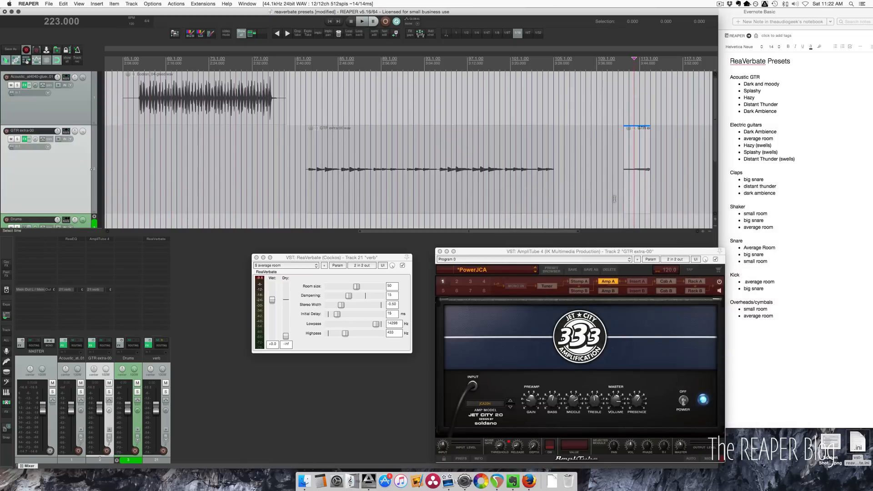
pyautogui.click(285, 265)
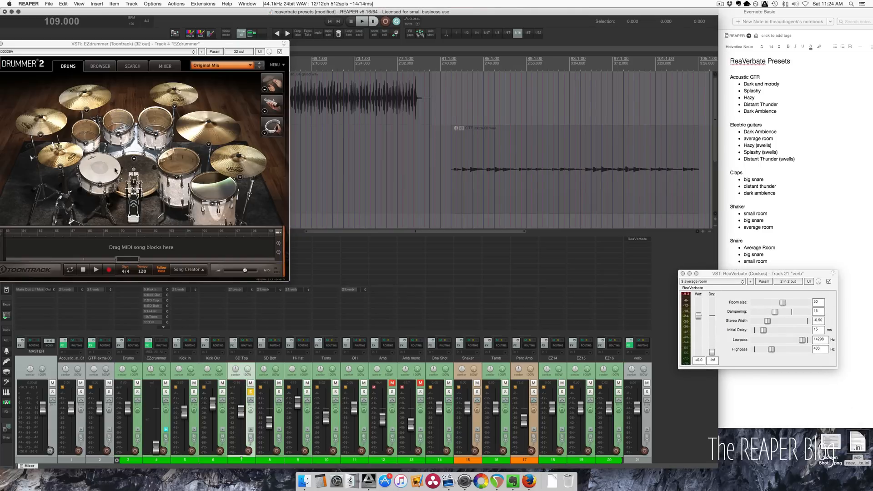
# Play the drum kit and load the 'small room' ReaVerbate preset
pyautogui.click(360, 22)
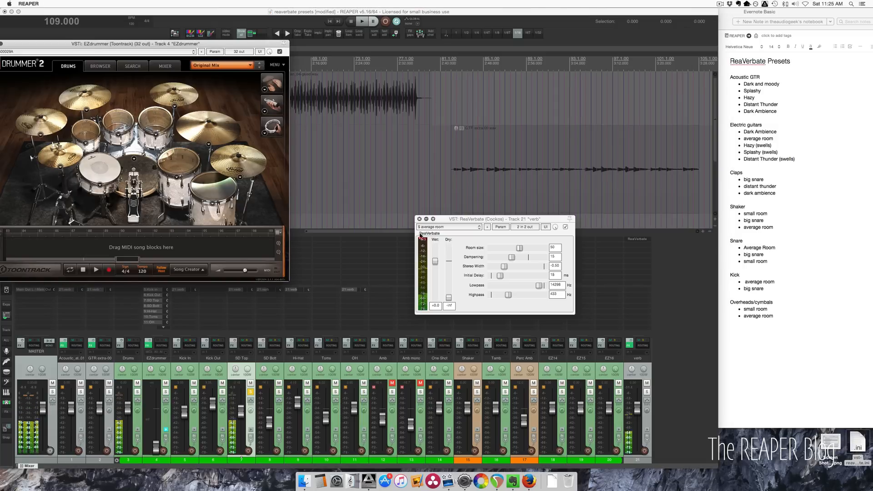
pyautogui.click(449, 226)
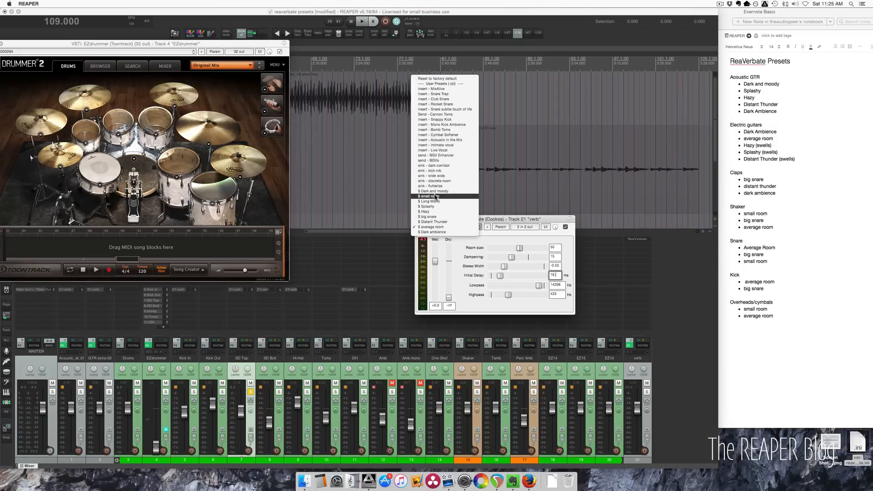
pyautogui.click(427, 196)
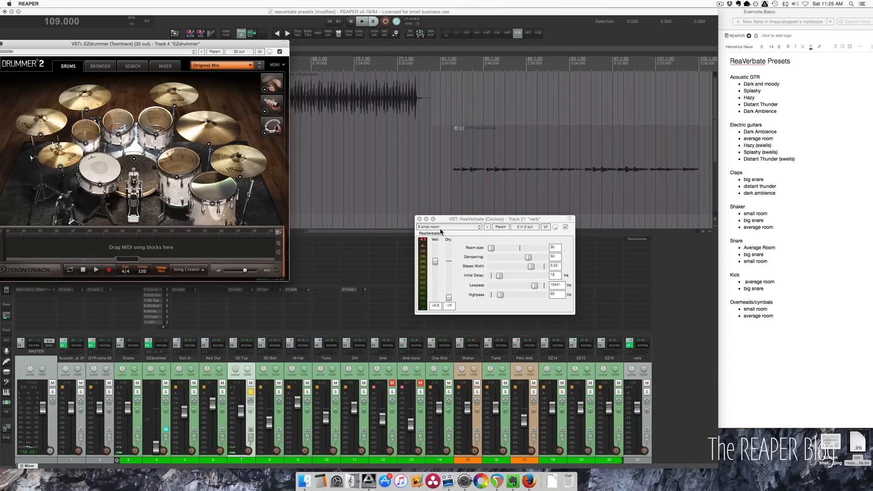
pyautogui.click(449, 227)
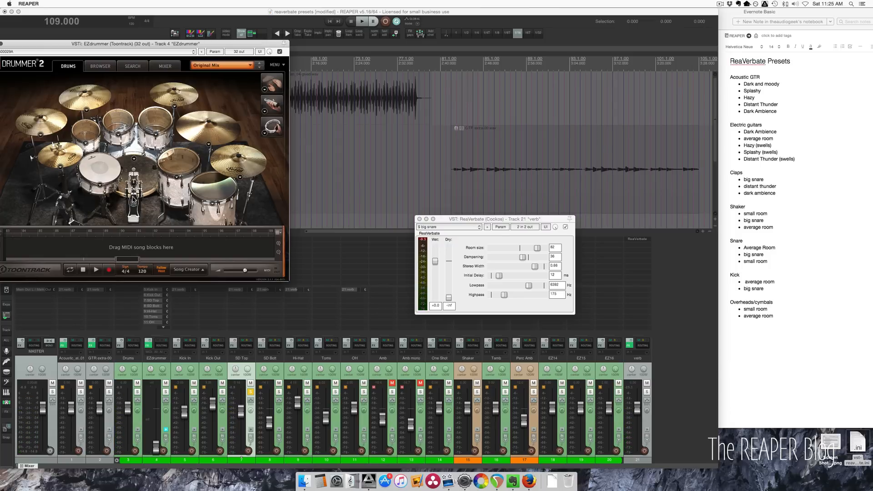
pyautogui.moveTo(249, 391)
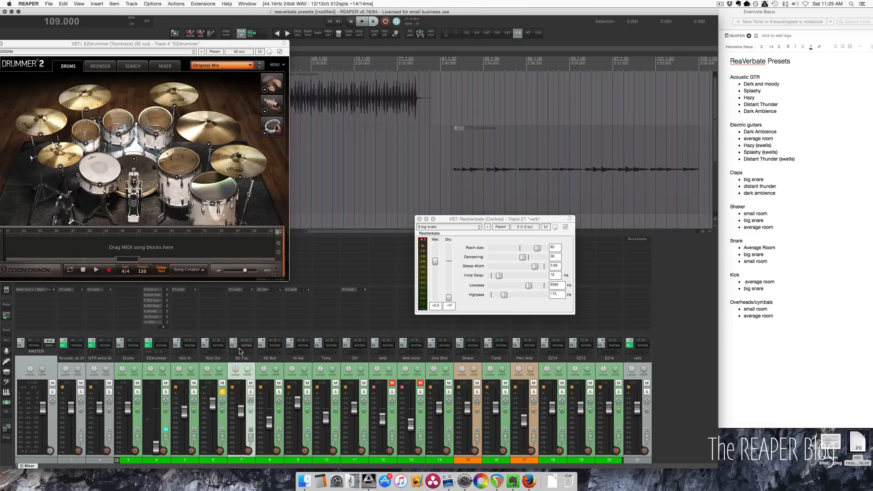
pyautogui.moveTo(254, 333)
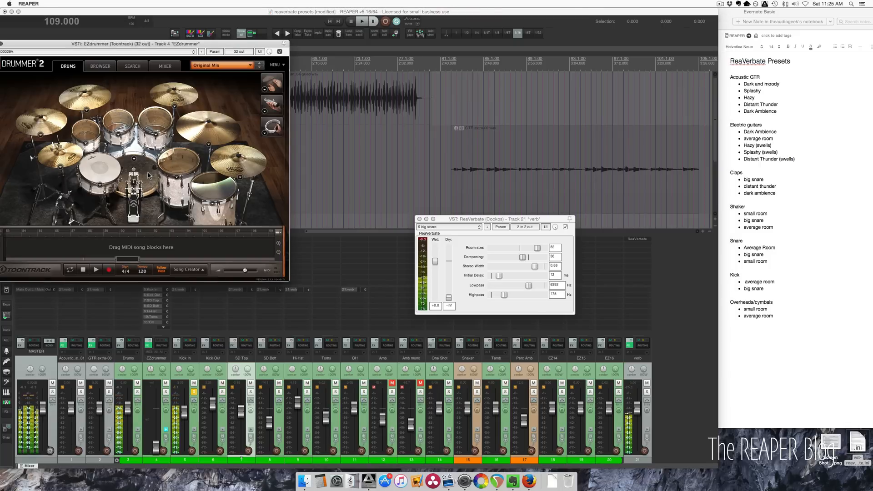
# Load the 'average room' preset and shift the ReaVerbate window slightly left
pyautogui.click(449, 227)
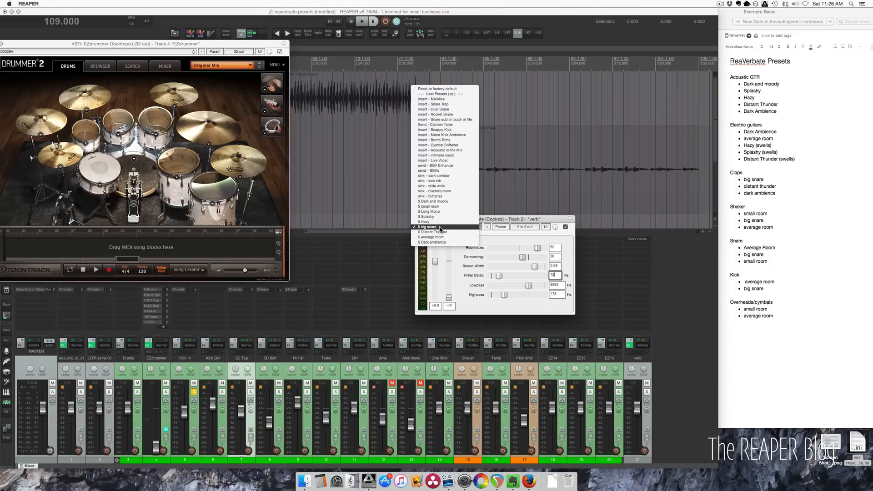
pyautogui.moveTo(432, 237)
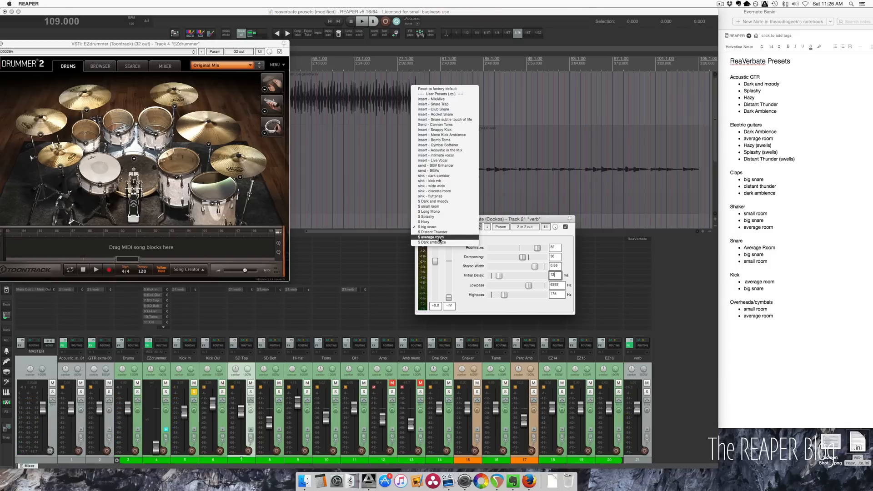
pyautogui.click(431, 237)
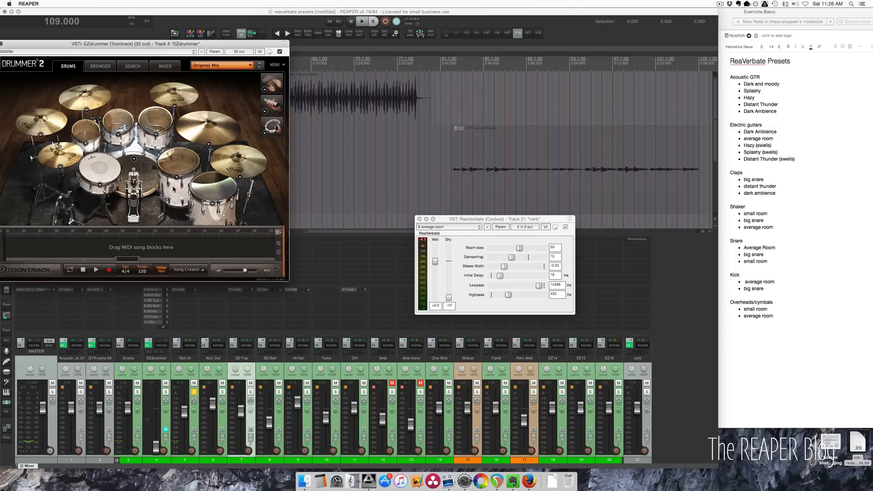
pyautogui.moveTo(493, 219); pyautogui.dragTo(468, 220)
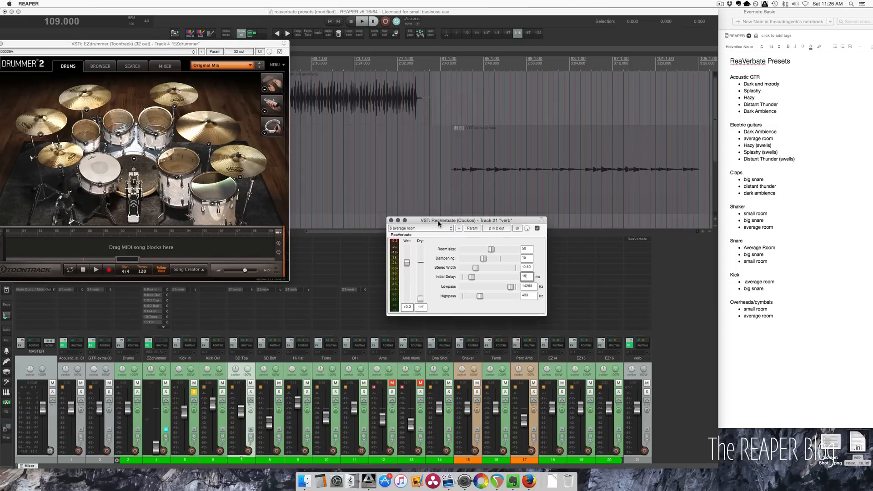
# Load Dark ambience, play the drums, then switch to Distant Thunder
pyautogui.click(420, 228)
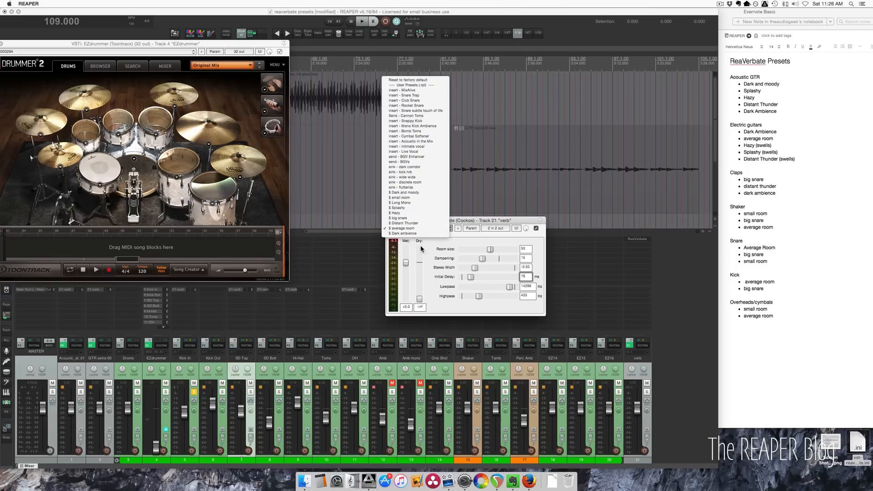
pyautogui.click(402, 234)
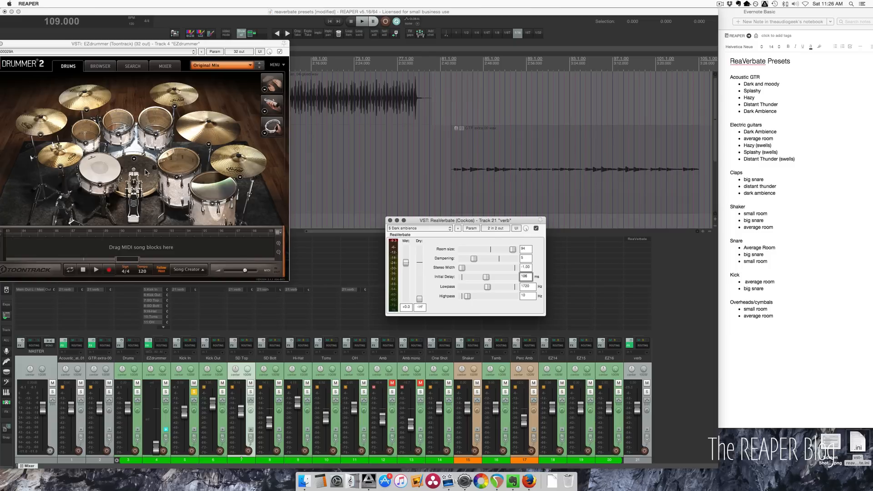
pyautogui.click(361, 21)
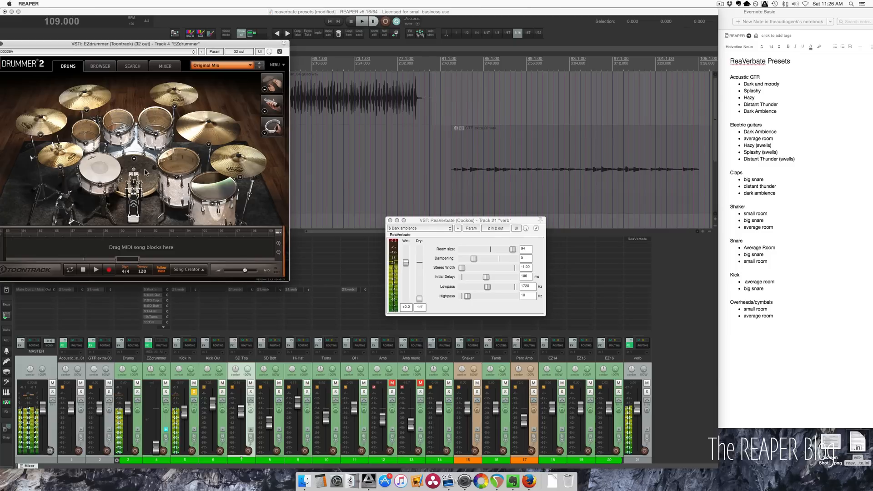
pyautogui.click(418, 228)
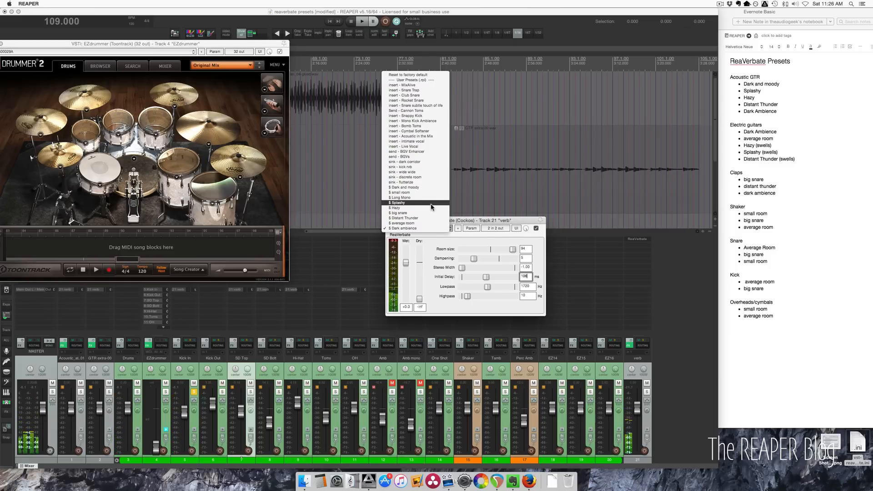
pyautogui.click(394, 208)
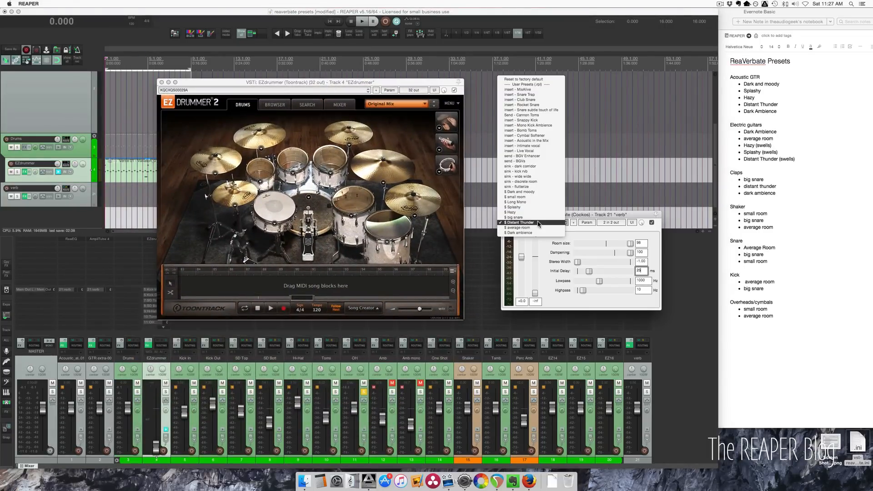
# Switch ReaVerbate to 'small room', then to 'average room'
pyautogui.click(519, 226)
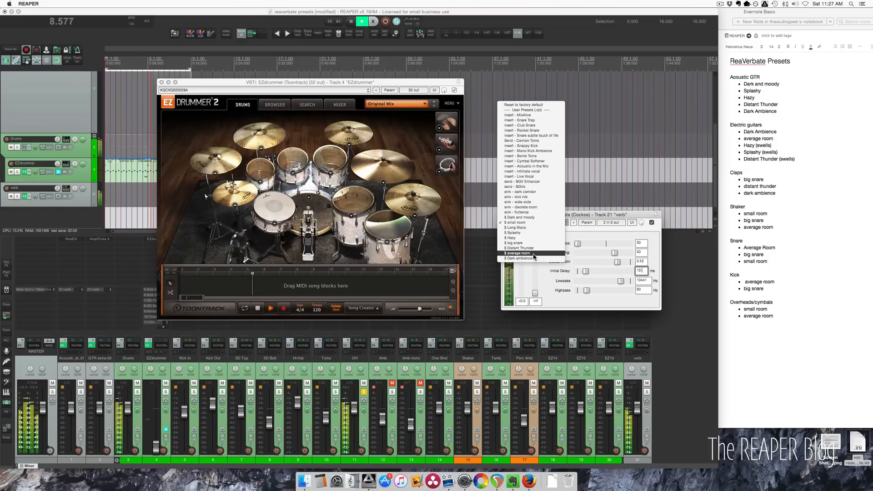
pyautogui.click(521, 253)
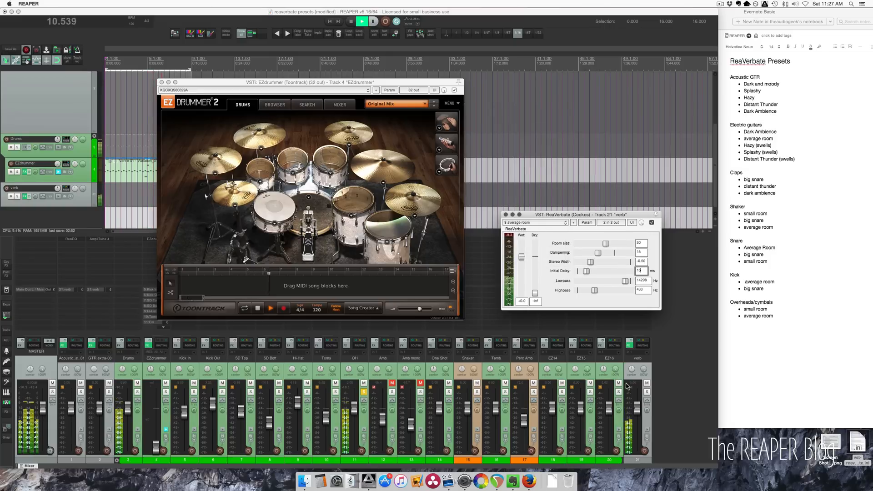